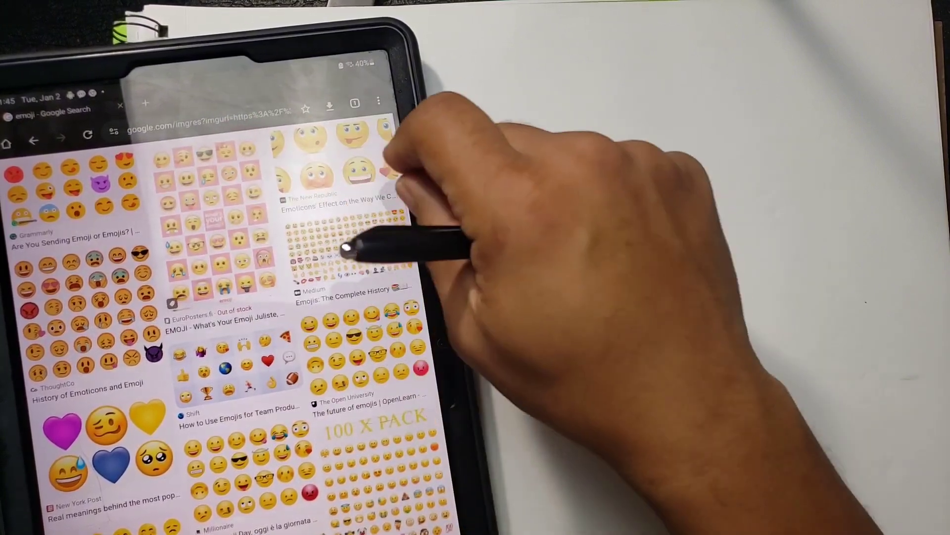
- Enlarge an emoji chart thumbnail from the Google Images results for reference
left_click(330, 169)
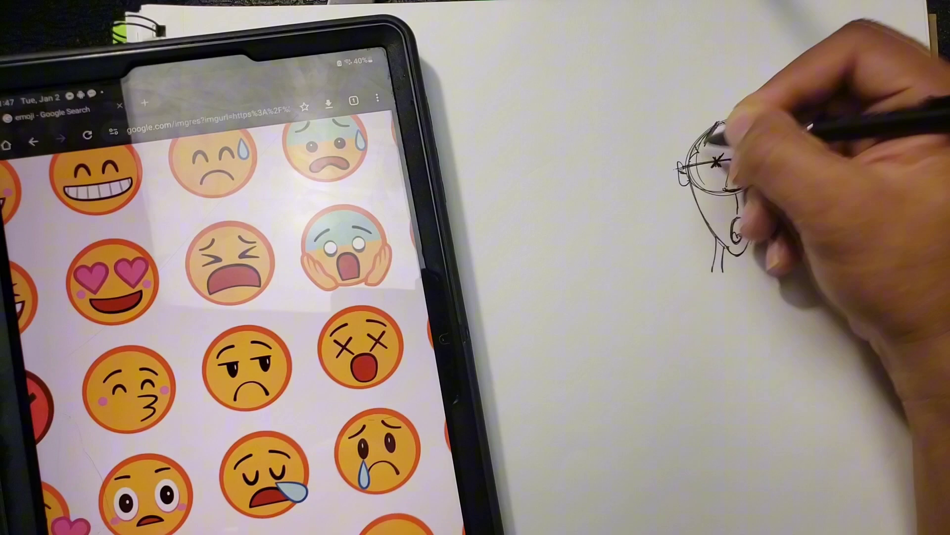
- Sketch the first head's outline with X-shaped eyes, nose and open mouth
left_click_drag(715, 157, 728, 231)
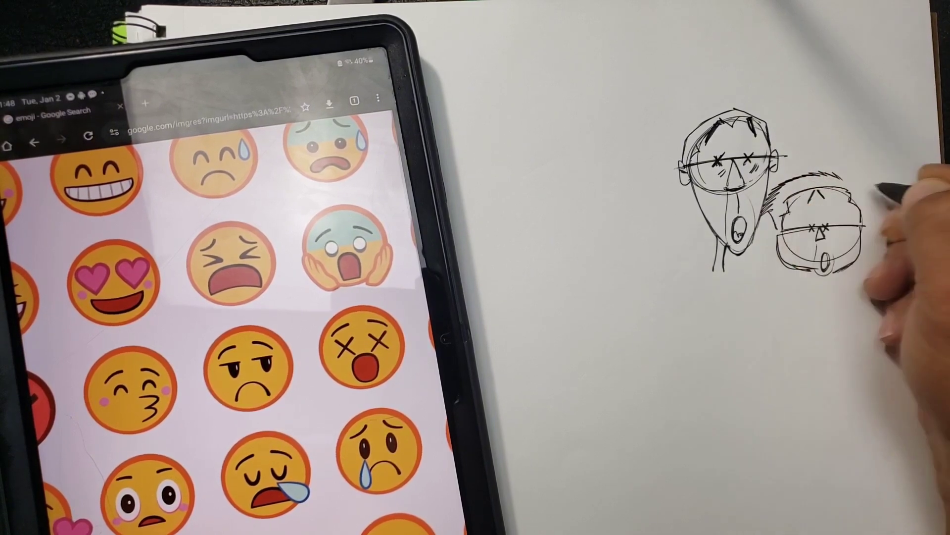
- Add spiky hair strokes along the top of the second, smaller X-eyed head
left_click_drag(836, 188, 861, 179)
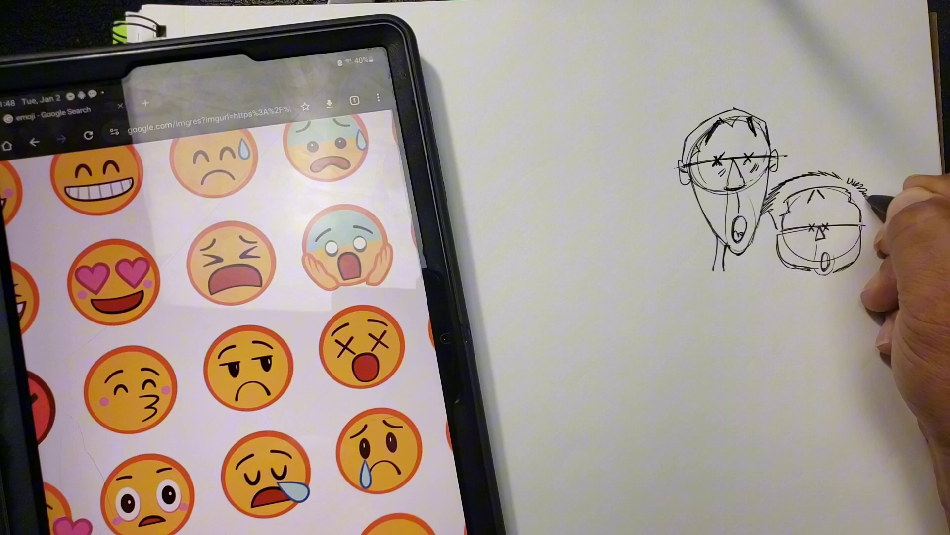